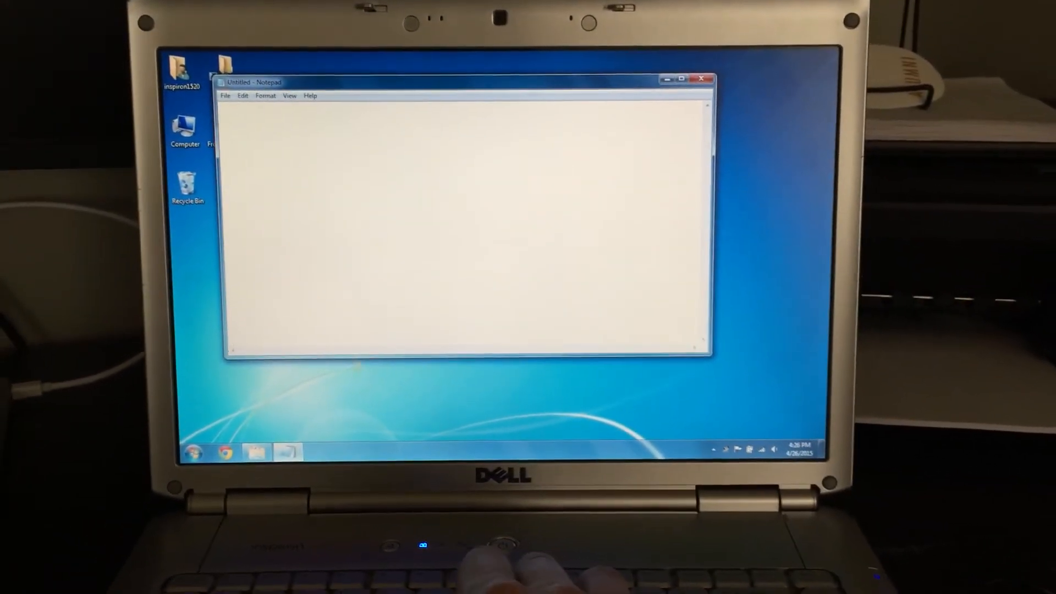
- Write 'hi this is a demo of the frogpad layout on a windows computer.' using the FrogPad layout
type("hi this is")
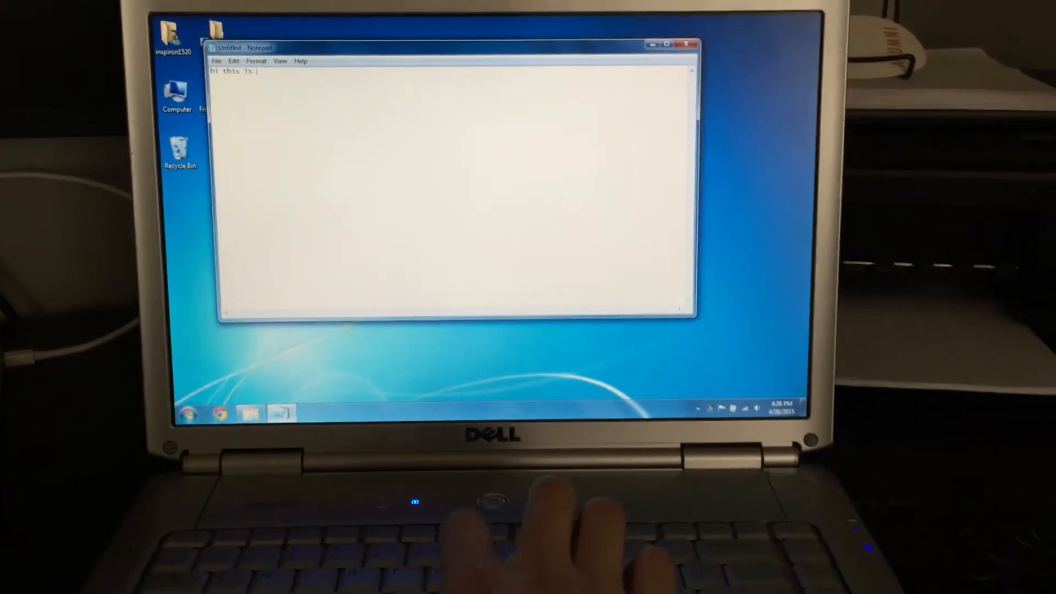
type("a demo of the frogpa")
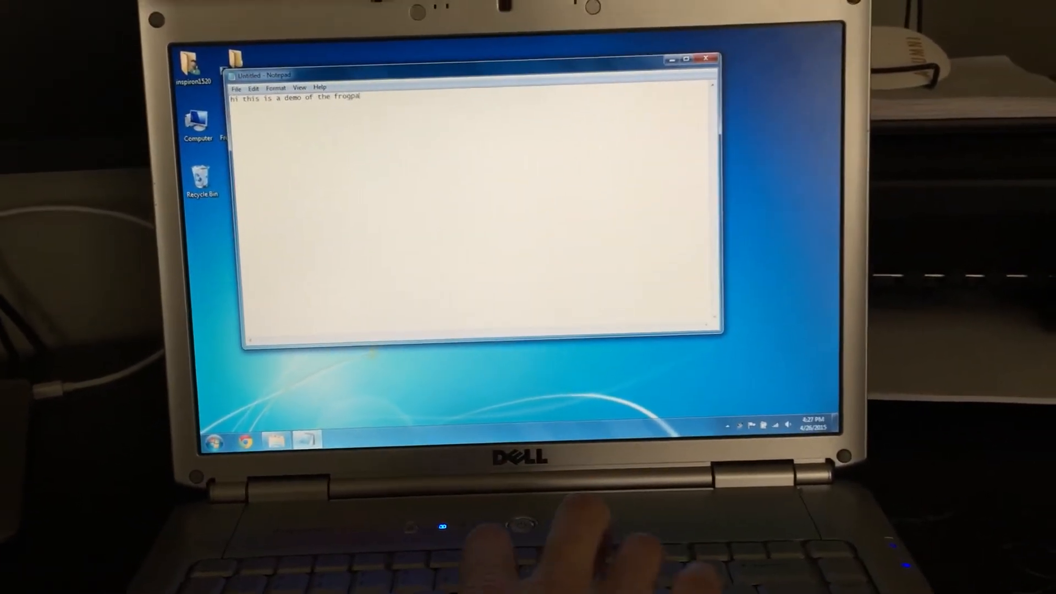
type("layout")
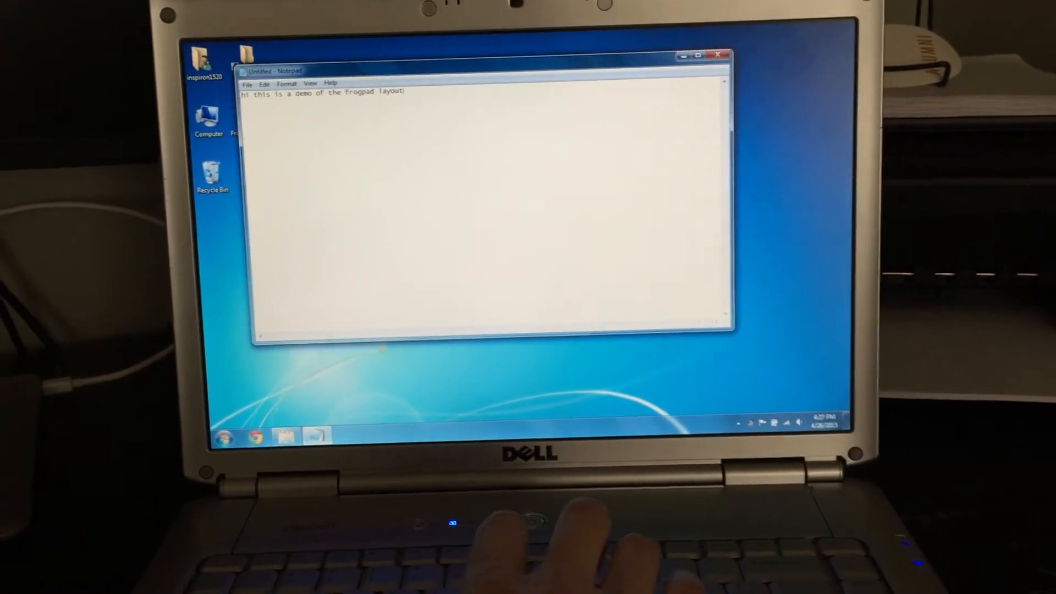
type("on a windows computer.")
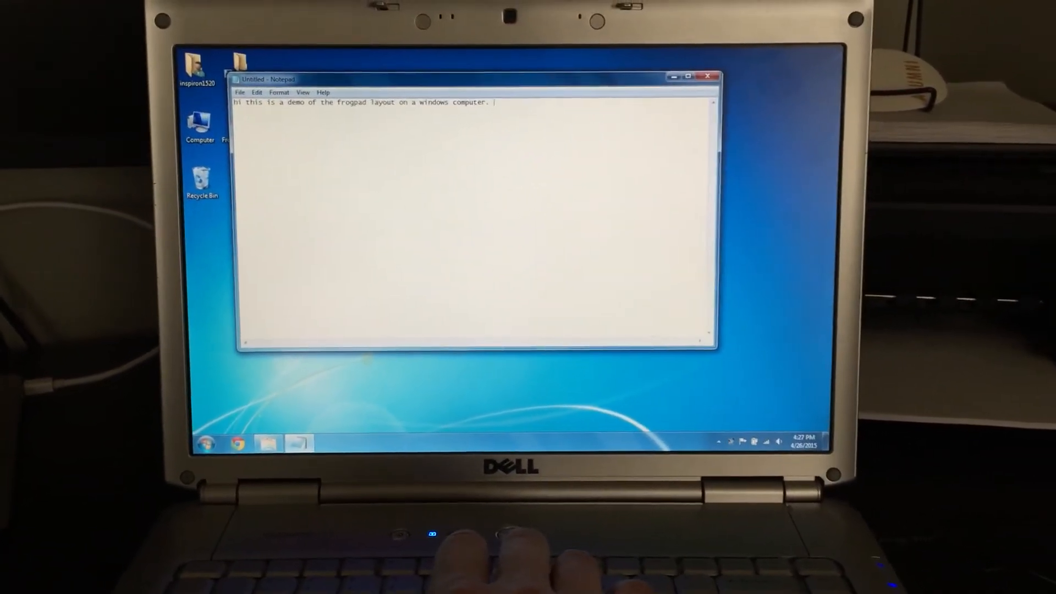
- Continue with 'this is an ideal layout for a laptop computer.'
type("this is i")
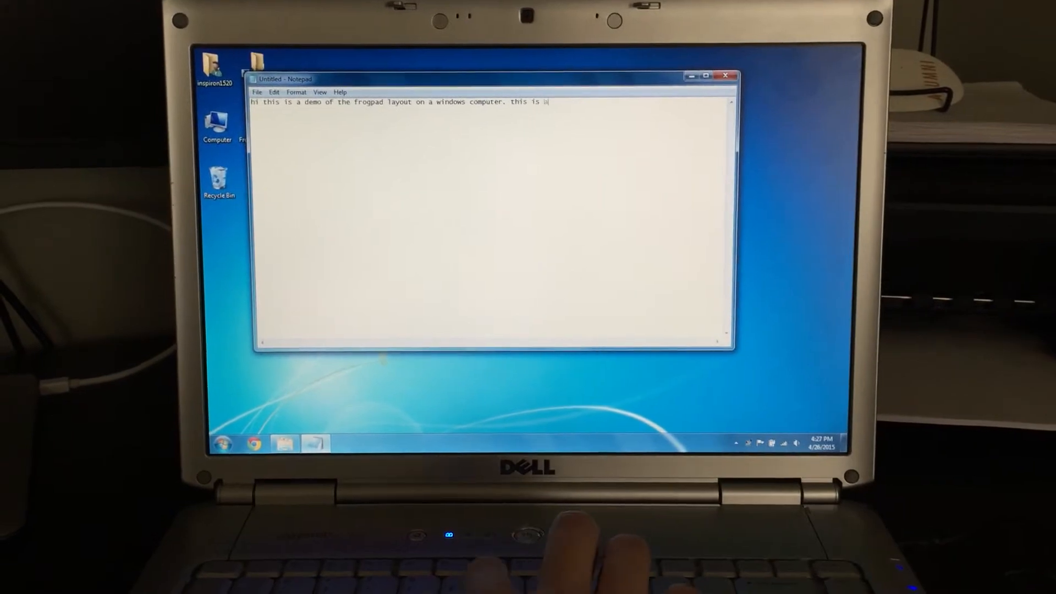
type("an ideal")
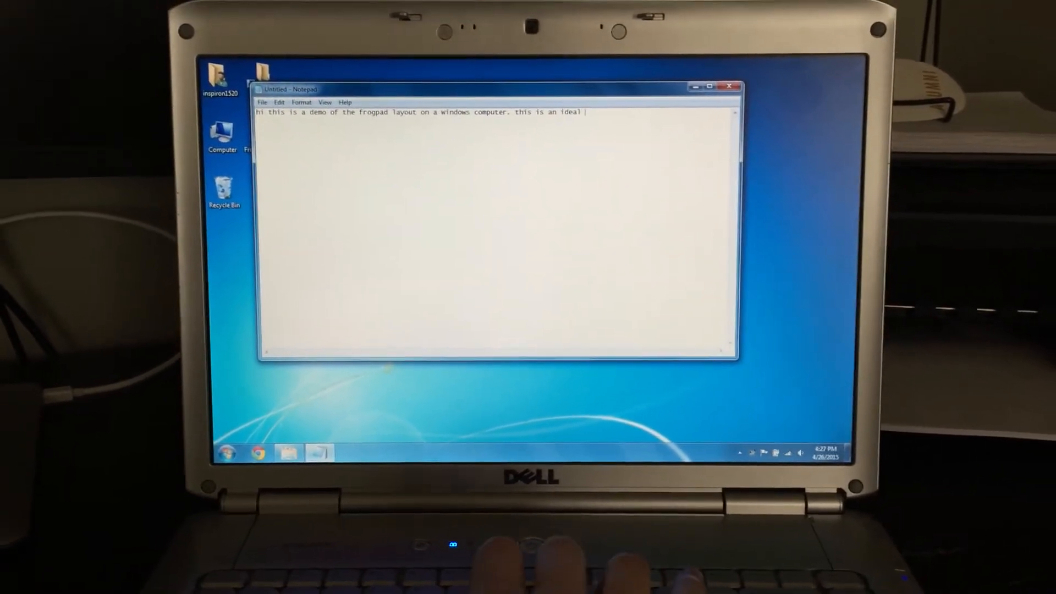
type("layout for")
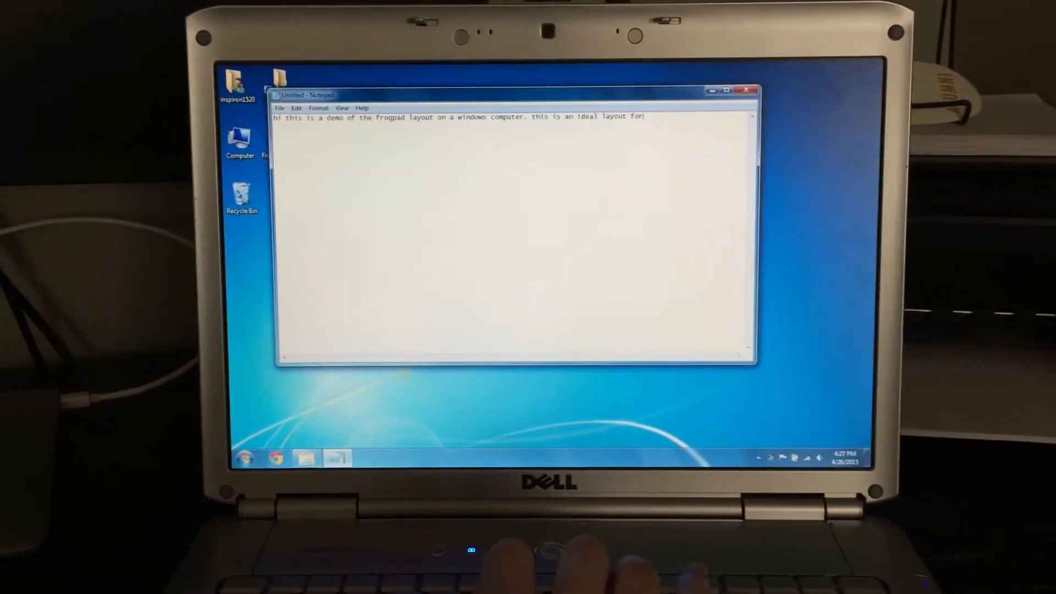
type("a laptop")
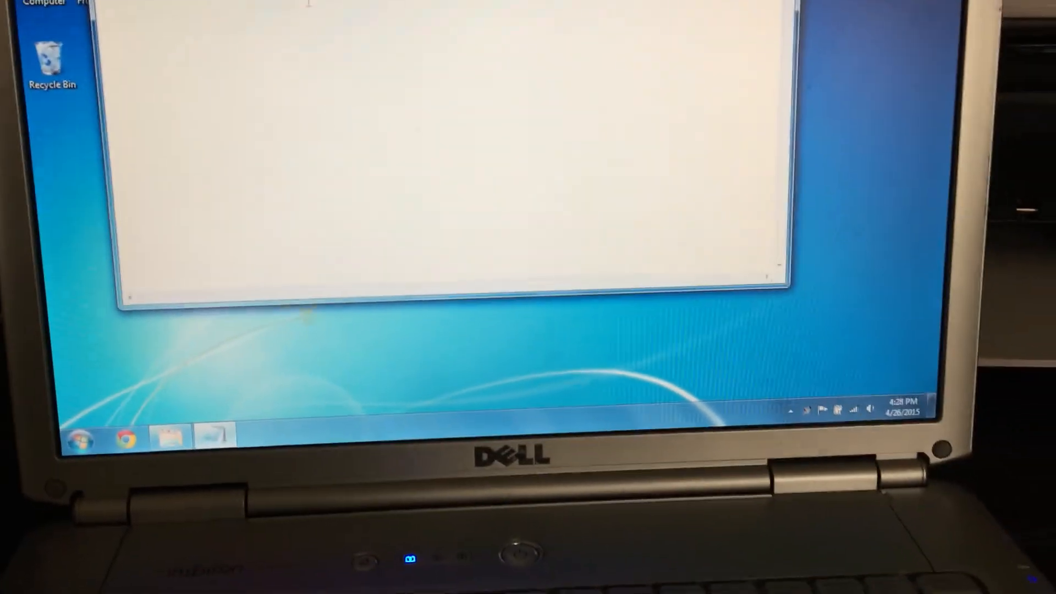
type("hi this is a demo of the frogpad layout on a windows computer. this is an ideal layout for a laptop computer.")
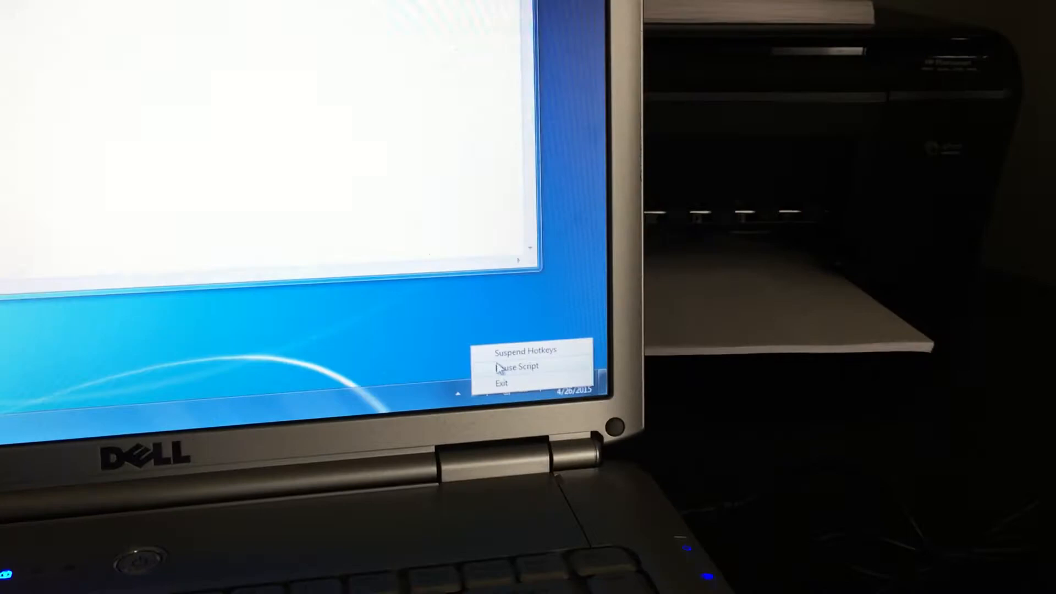
- Toggle the FrogPad script's hotkeys from the AutoHotkey tray menu
left_click(515, 368)
type("qwertyuiop")
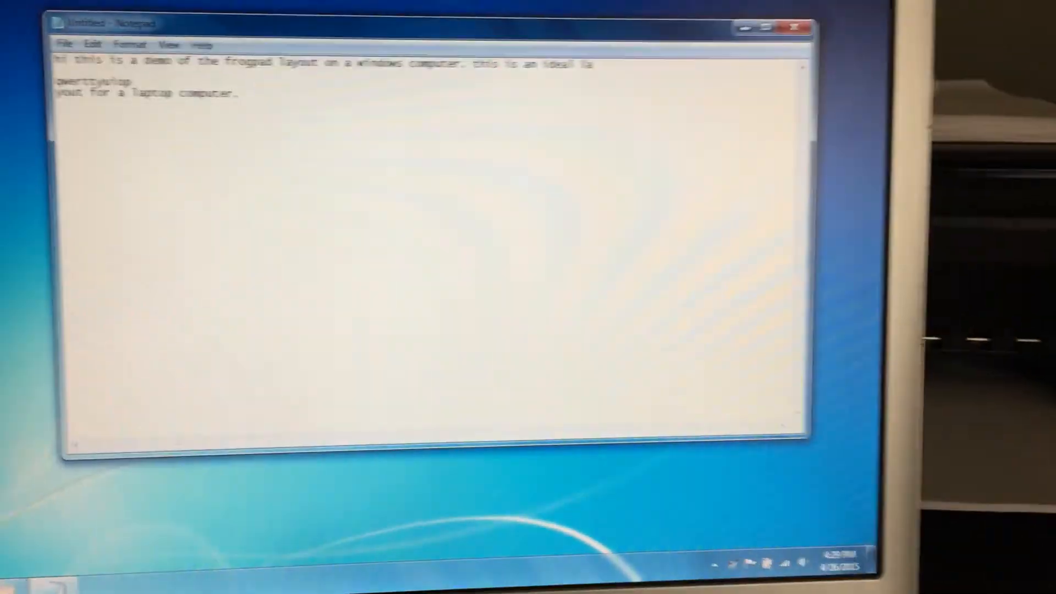
- Write 'back to the frogpa;' on a new line with the layout re-enabled
type("back to the frogpa")
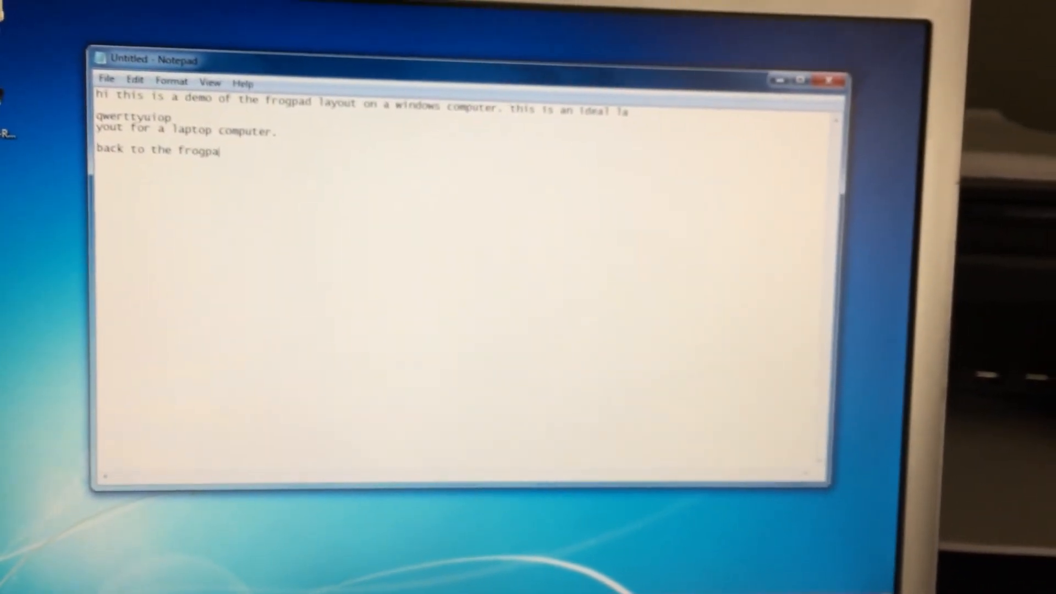
type(";")
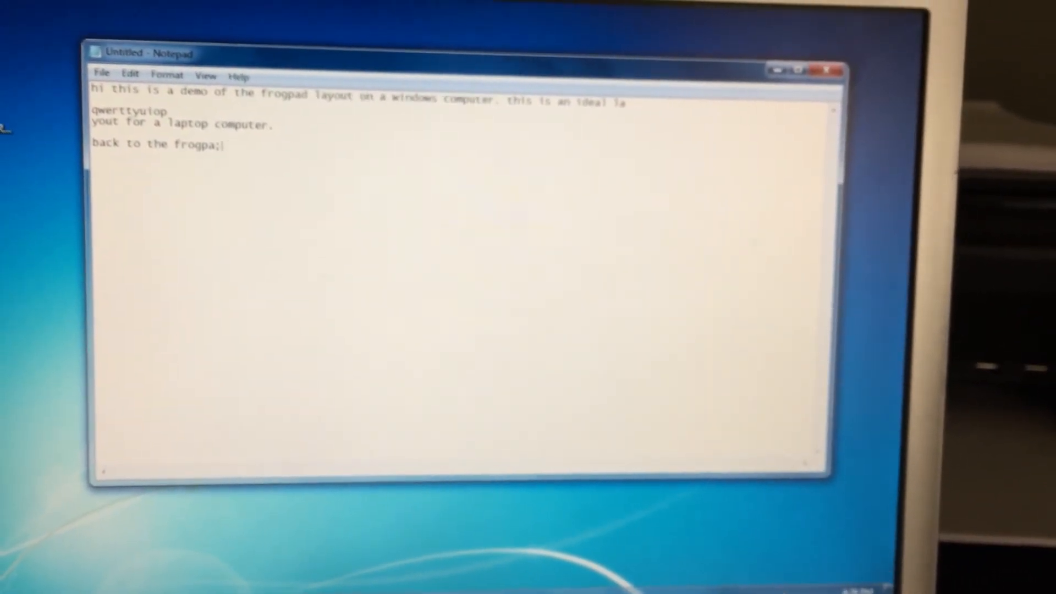